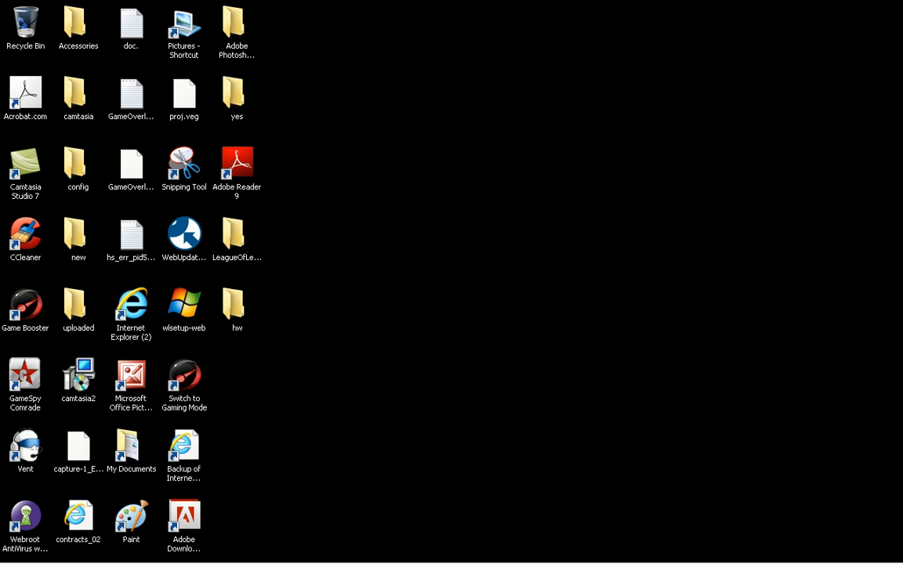
# Step: Show the Start menu with its pinned programs and system links
pyautogui.click(9, 557)
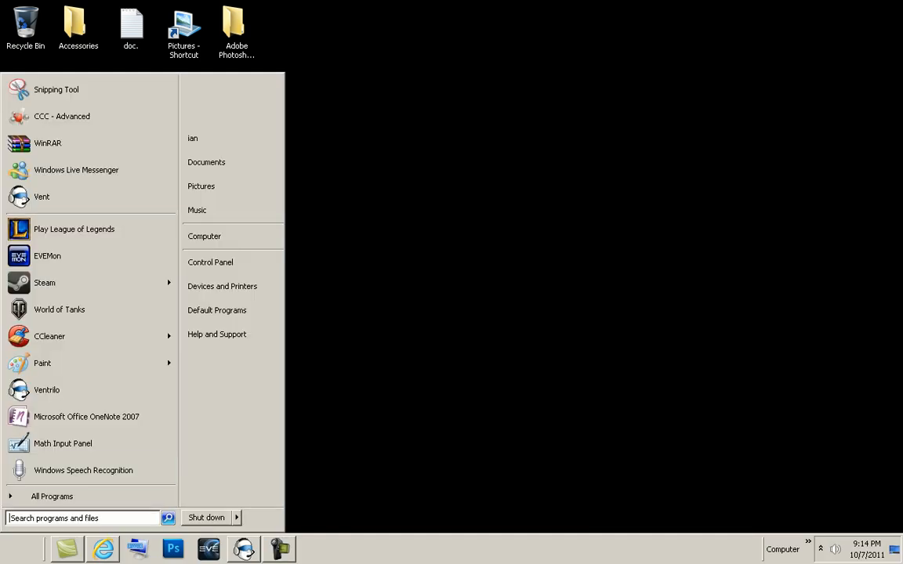
pyautogui.moveTo(210, 262)
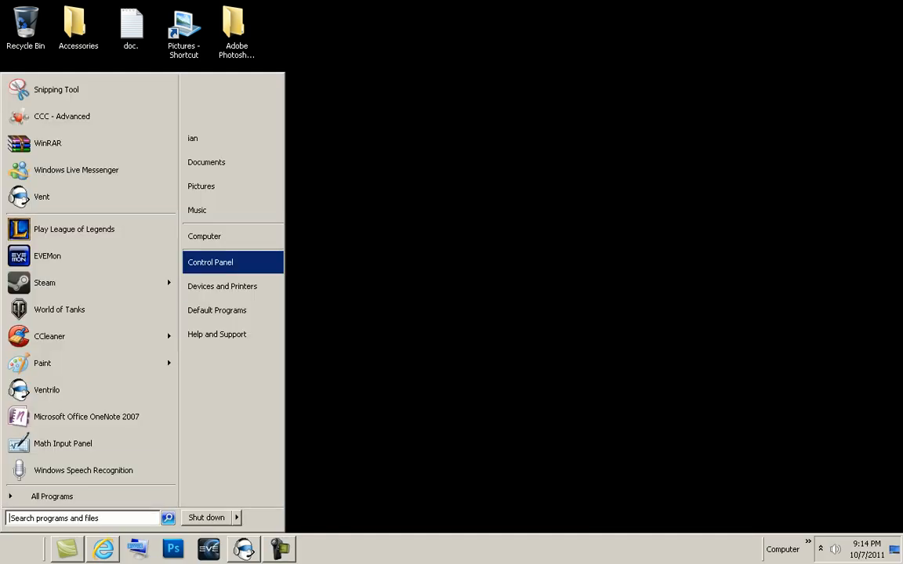
# Step: Reach the Display page via Control Panel's Appearance and Personalization category
pyautogui.click(210, 262)
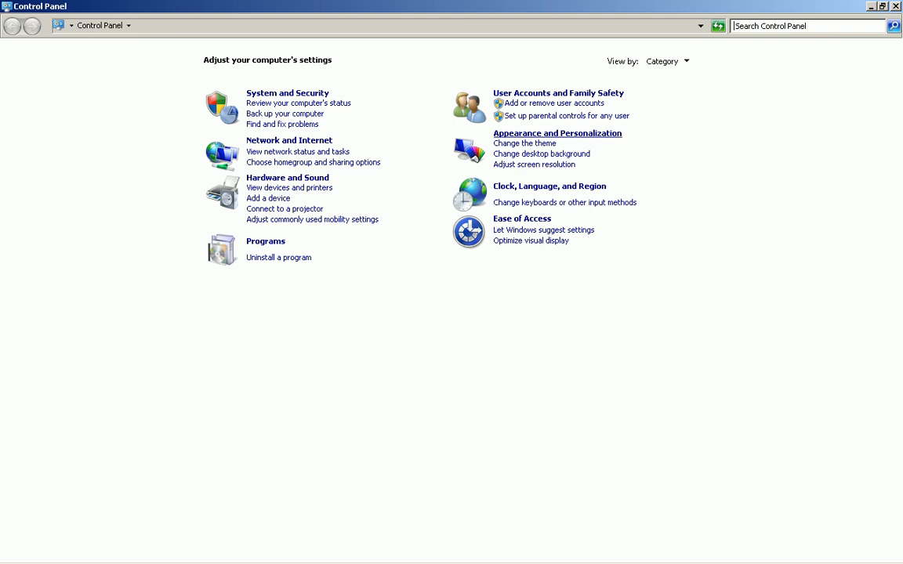
pyautogui.click(558, 132)
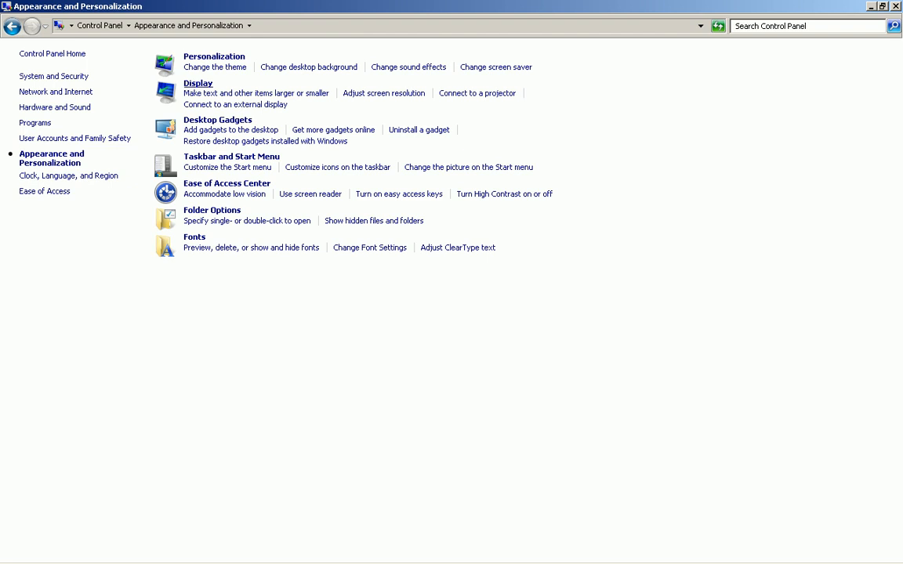
pyautogui.click(197, 83)
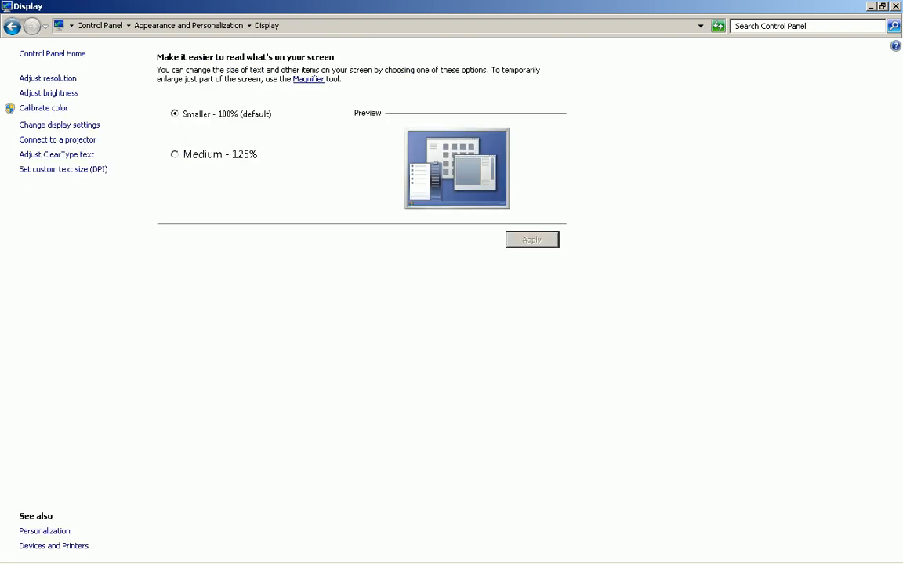
pyautogui.moveTo(49, 93)
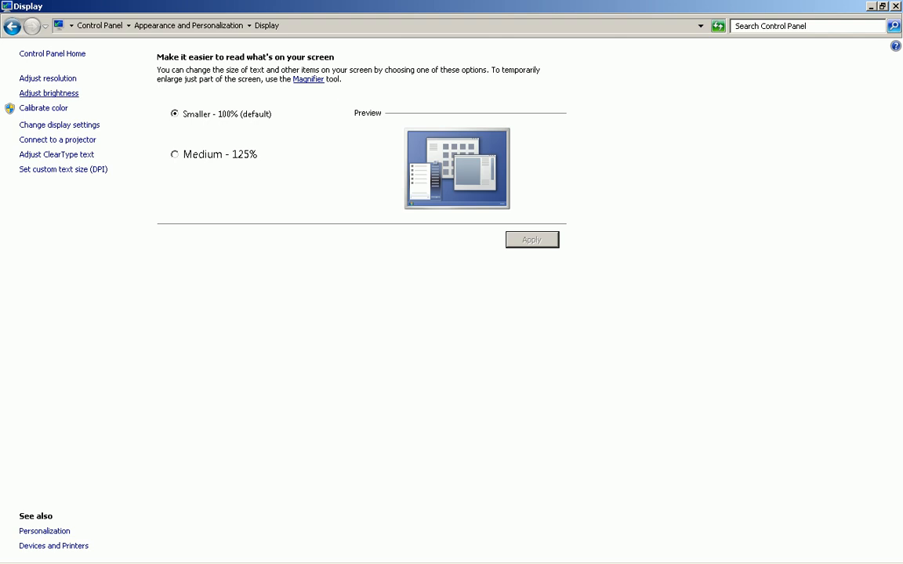
# Step: Follow 'Adjust brightness' to the Power Options page listing power plans and brightness
pyautogui.click(49, 92)
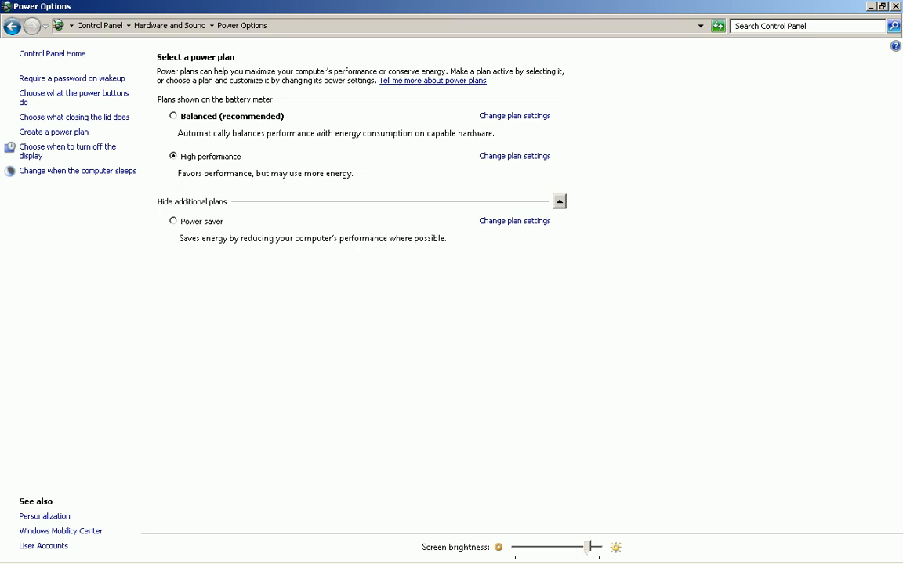
# Step: Slide screen brightness to maximum, then settle it back to about halfway
pyautogui.moveTo(587, 547); pyautogui.dragTo(599, 547)
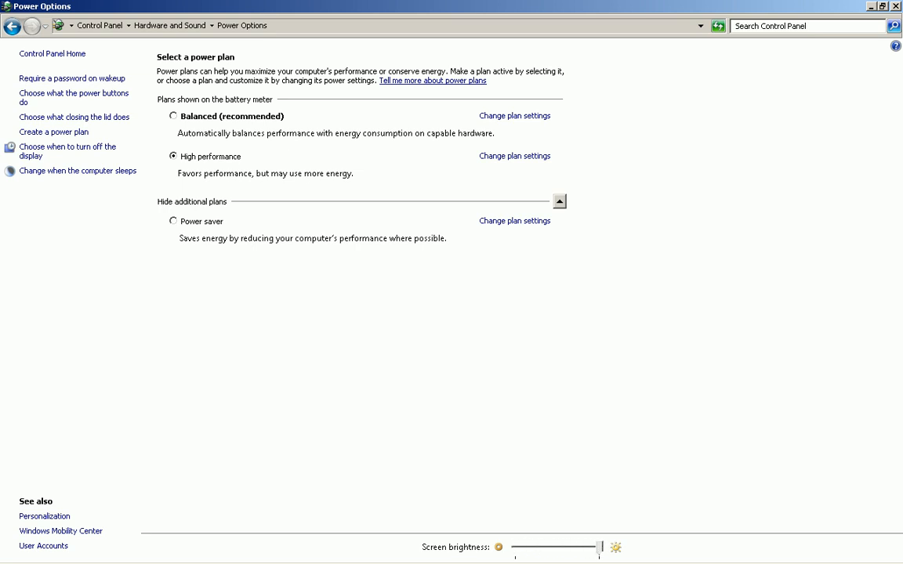
pyautogui.moveTo(596, 547); pyautogui.dragTo(563, 547)
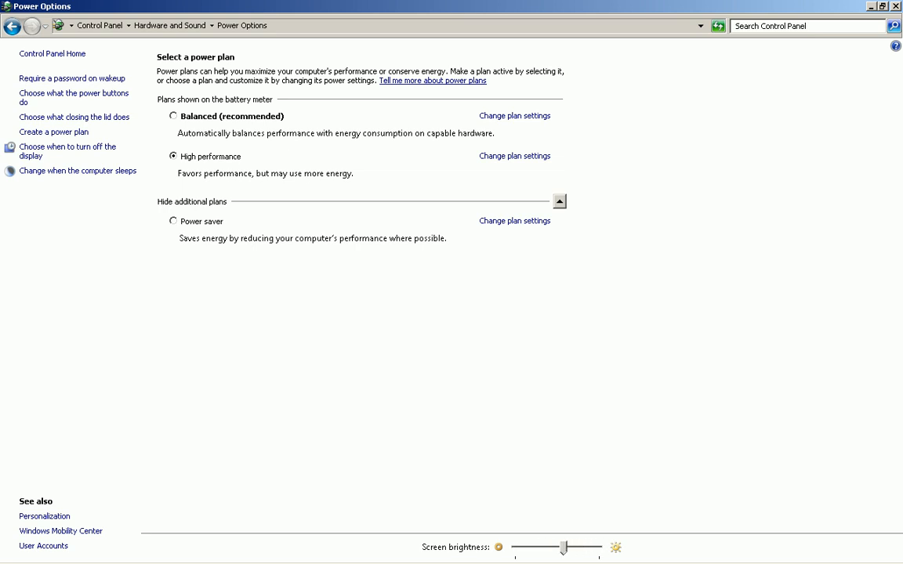